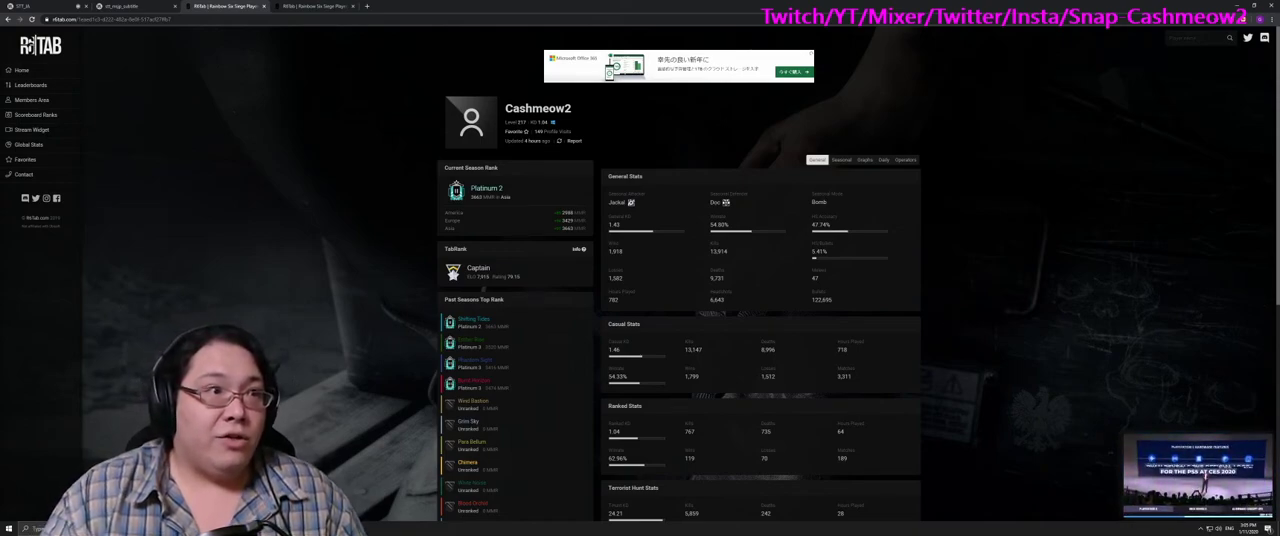
mouse_move(224, 8)
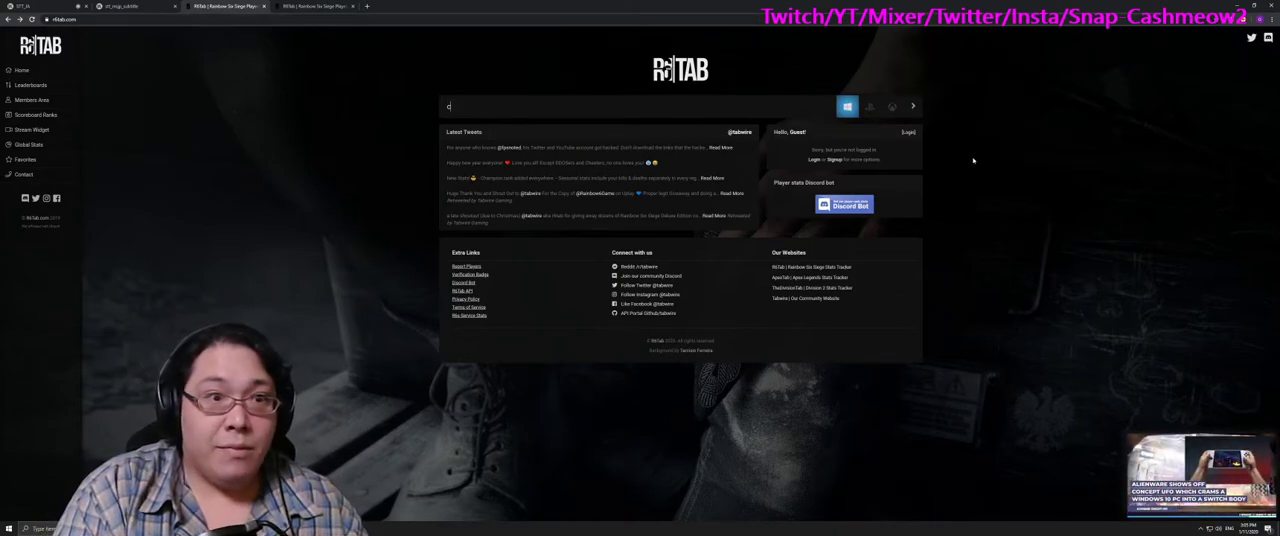
text(cashmeow2)
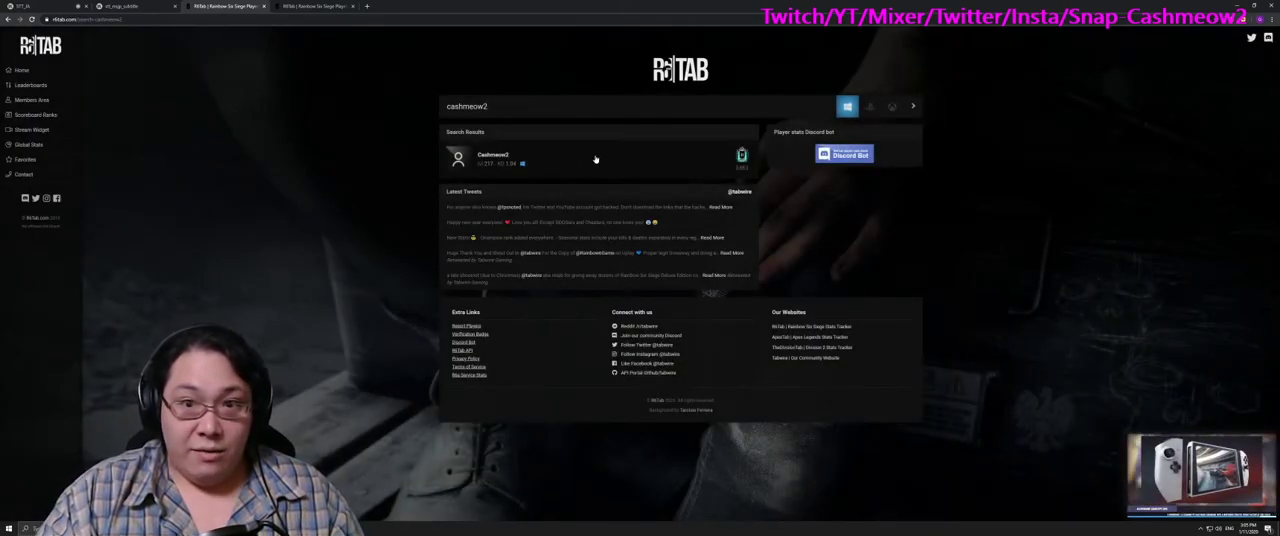
click(492, 158)
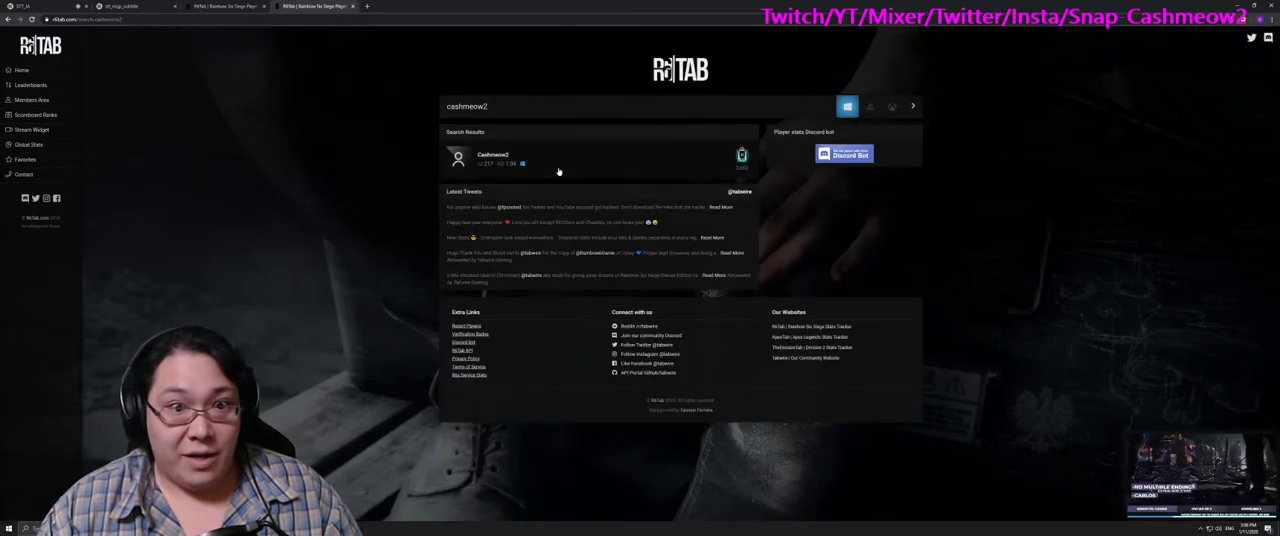
click(492, 158)
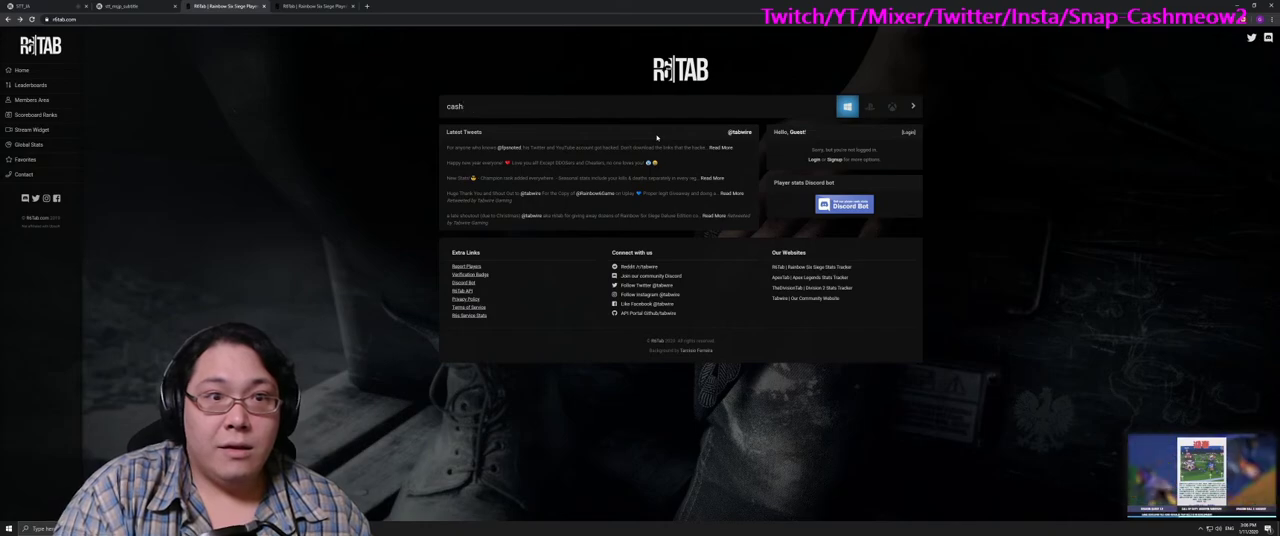
text(cashmeow2)
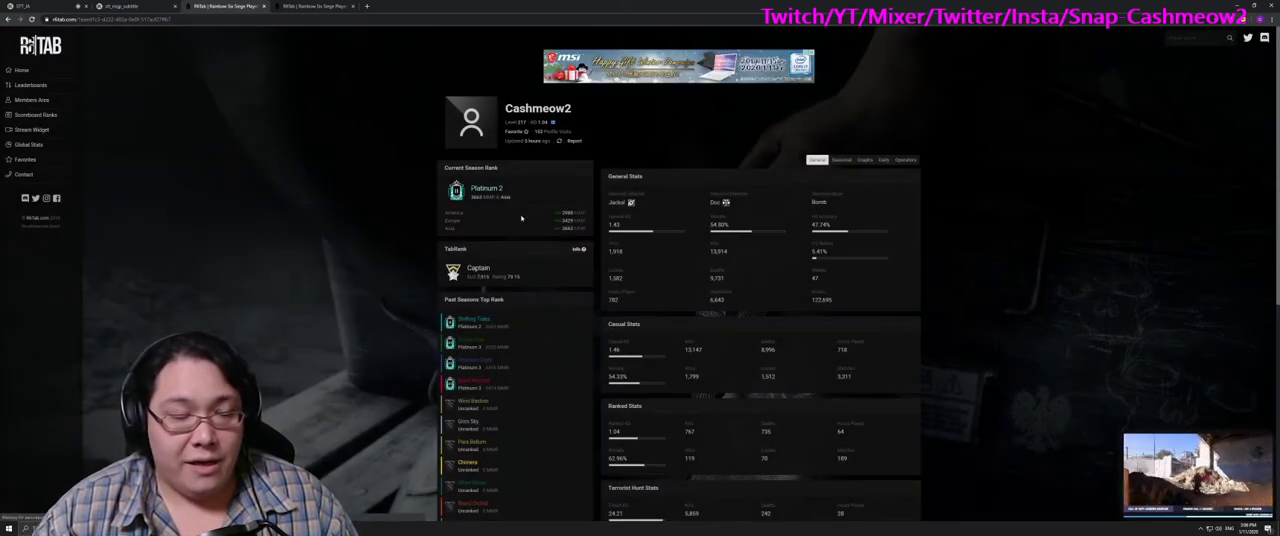
mouse_move(296, 192)
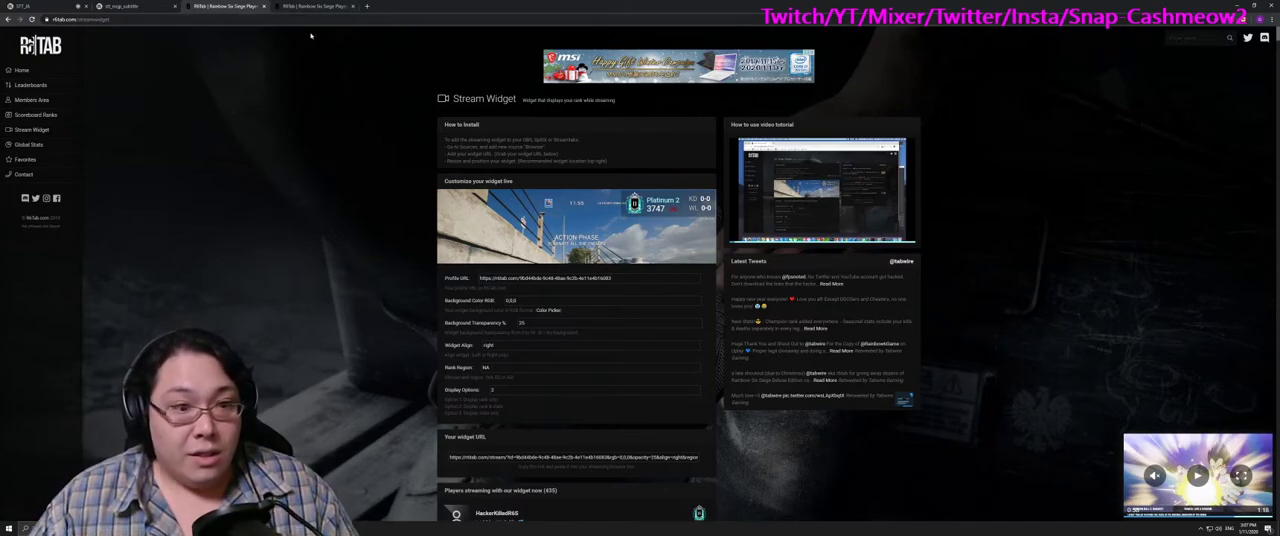
Step: Review the widget's Profile URL field and options, then return to the Cashmeow2 profile
double_click(456, 278)
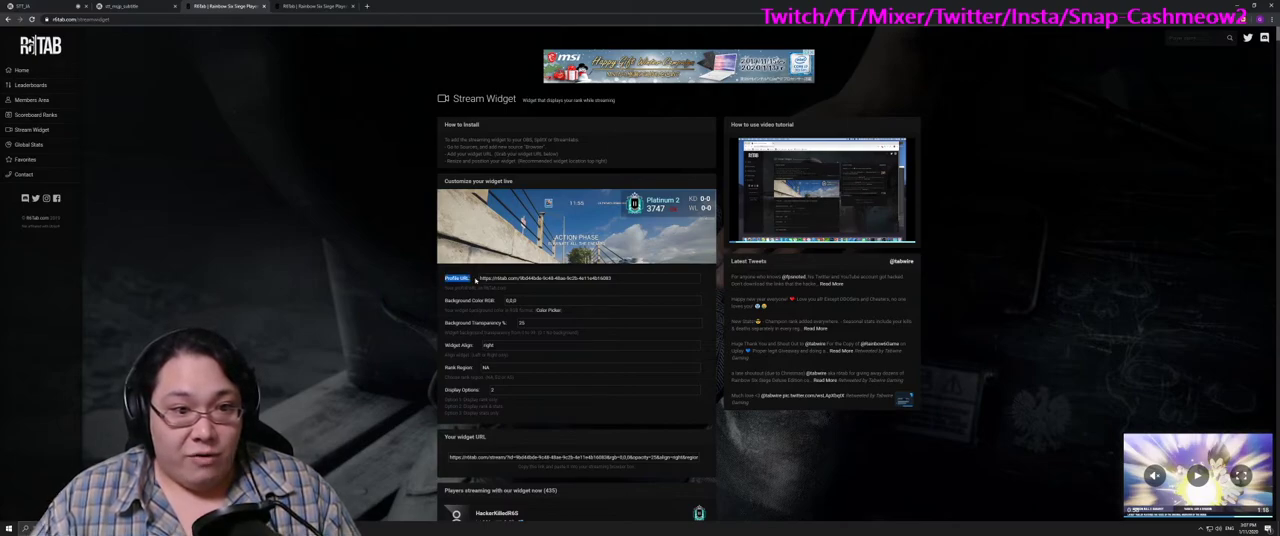
click(470, 300)
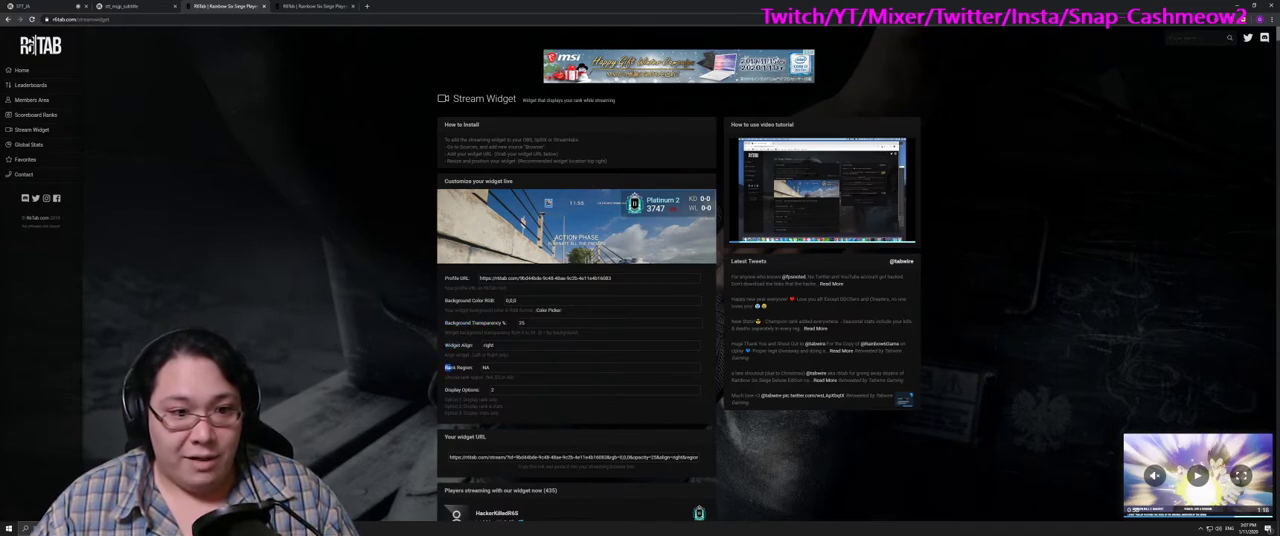
scroll(down, 3)
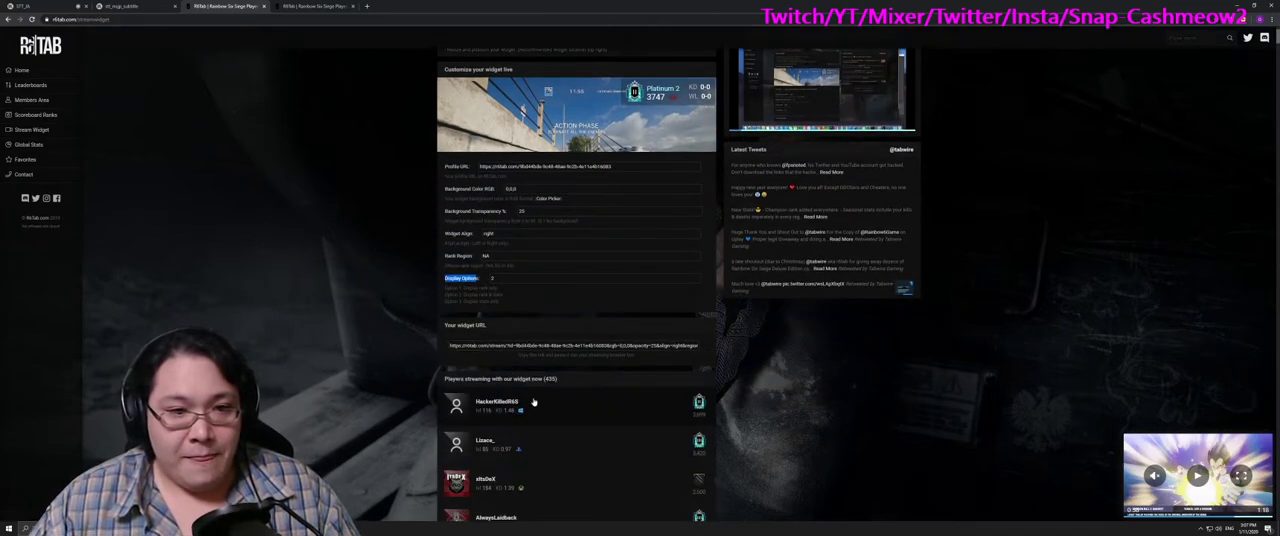
scroll(up, 3)
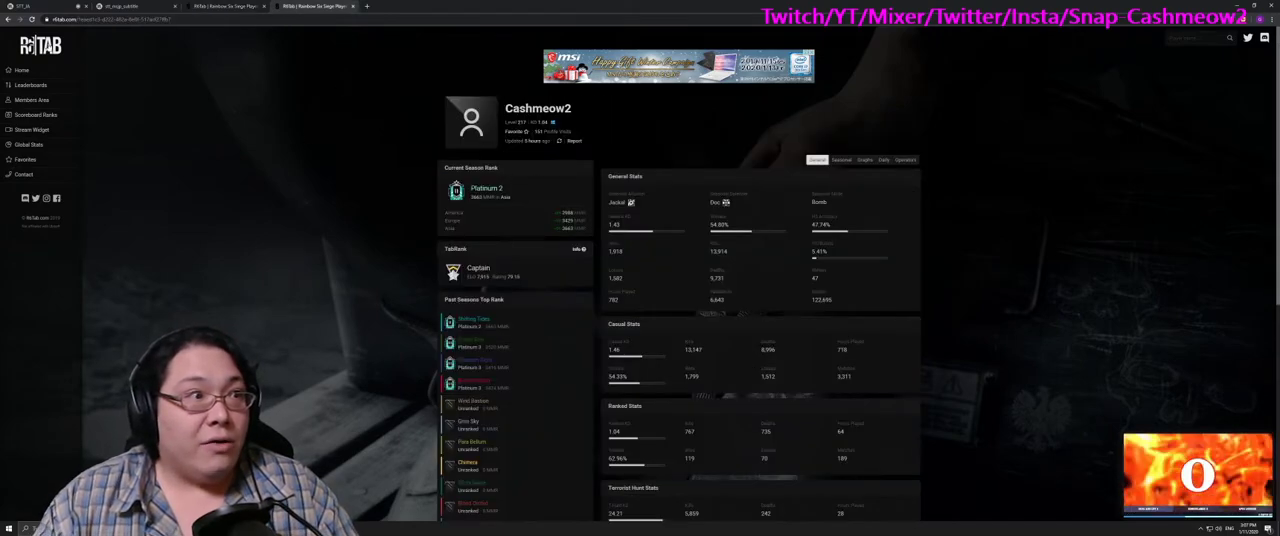
Step: Flip between the stream widget settings and the Cashmeow2 profile
click(32, 128)
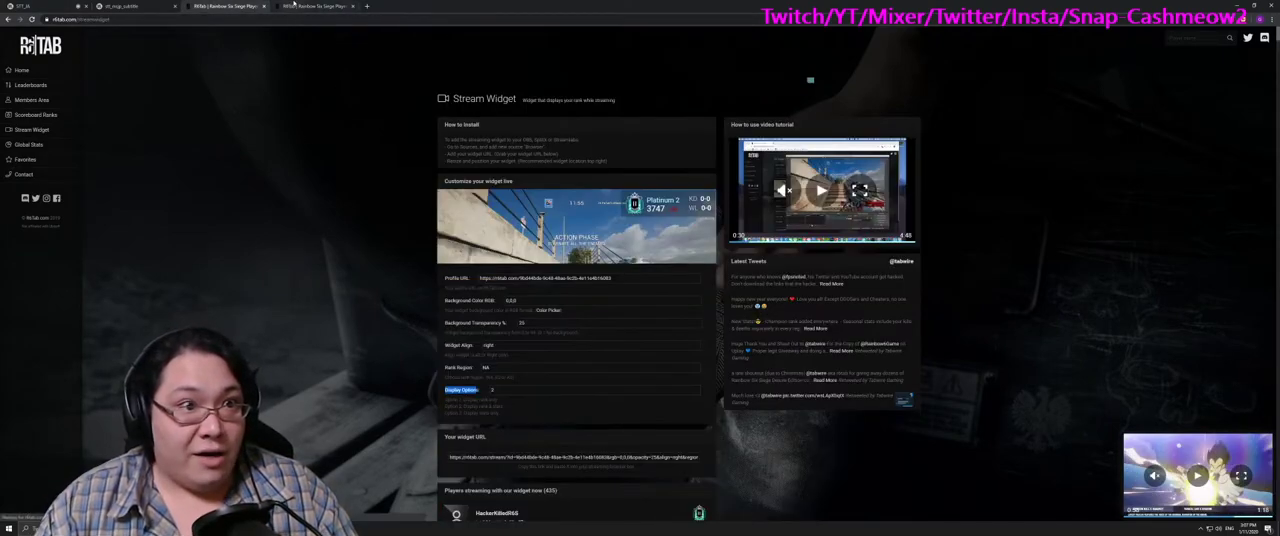
click(316, 6)
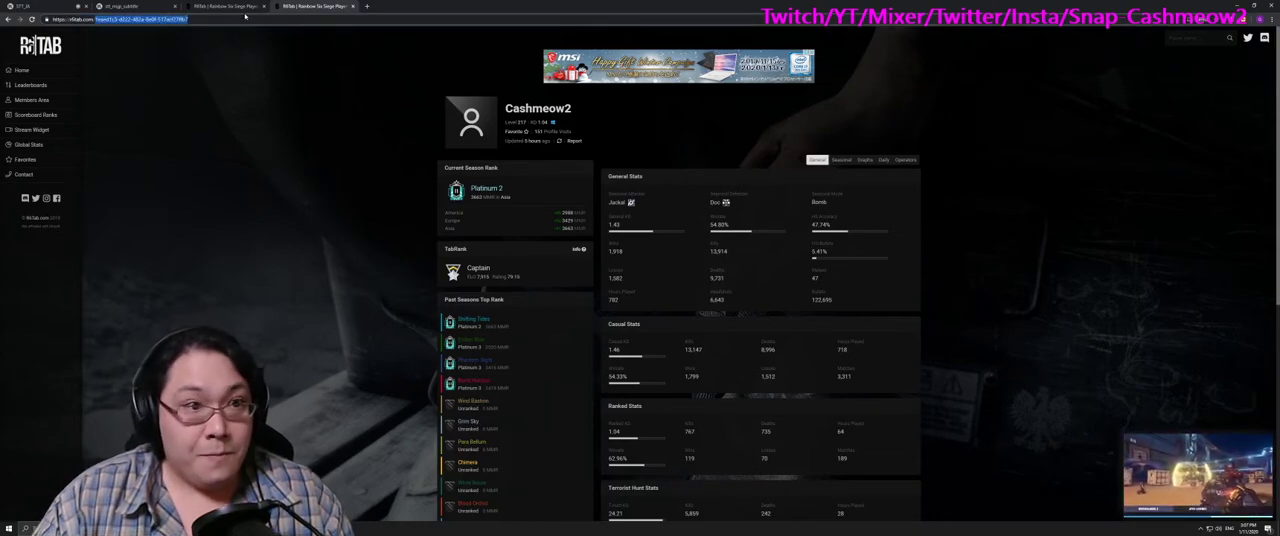
click(32, 128)
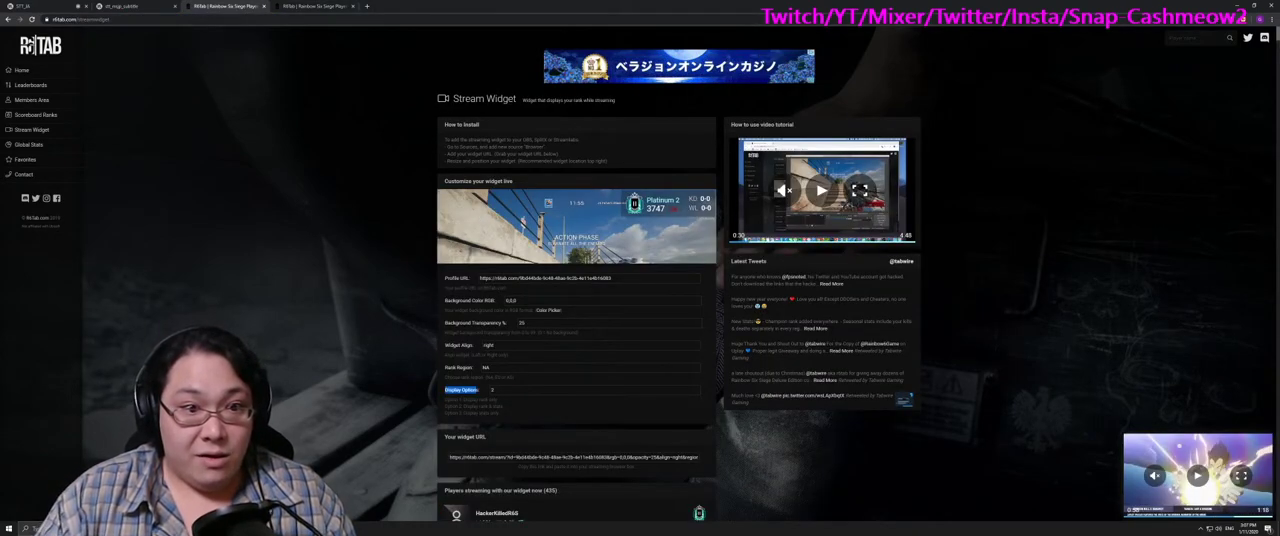
Step: Select the entire profile link in the widget's Profile URL field for replacement
scroll(down, 3)
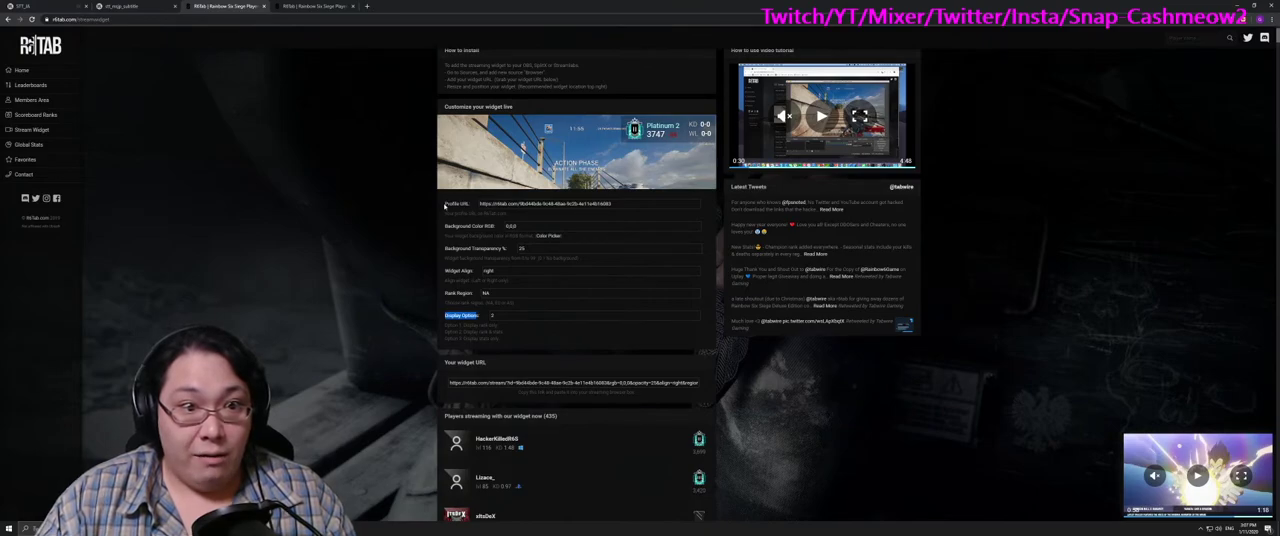
double_click(456, 204)
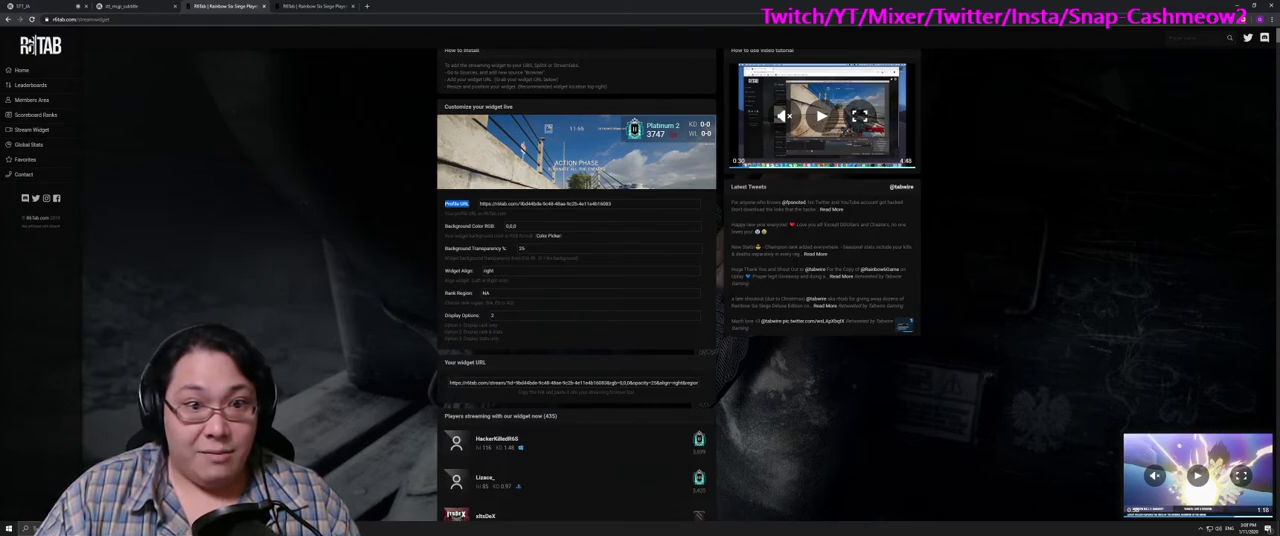
triple_click(544, 204)
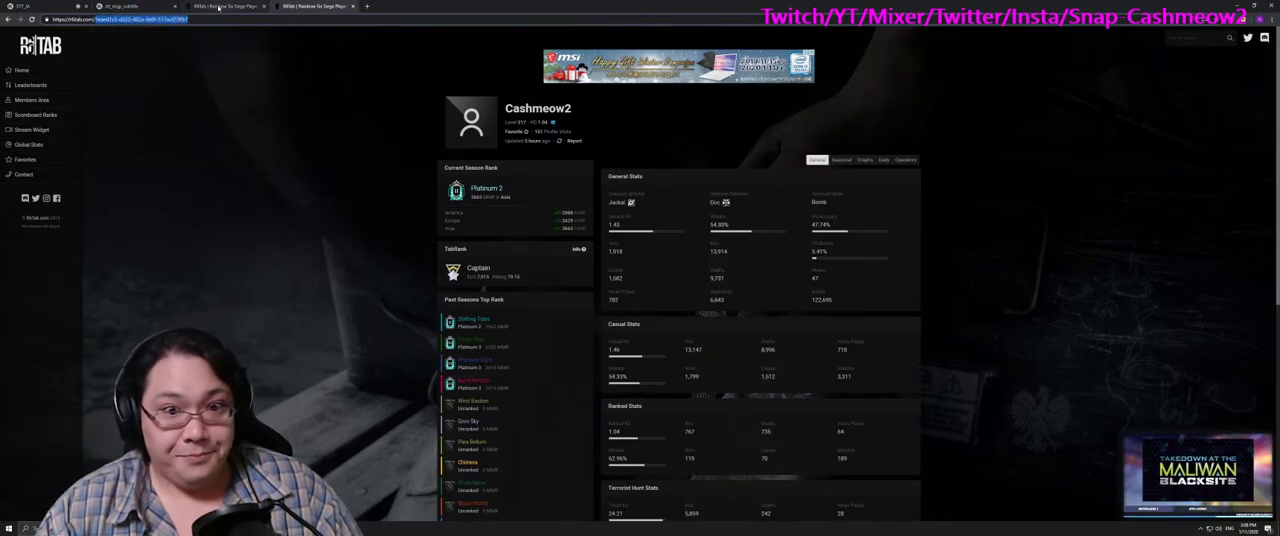
Step: Show the stream widget page with the Cashmeow2 profile link in the customization form
click(32, 128)
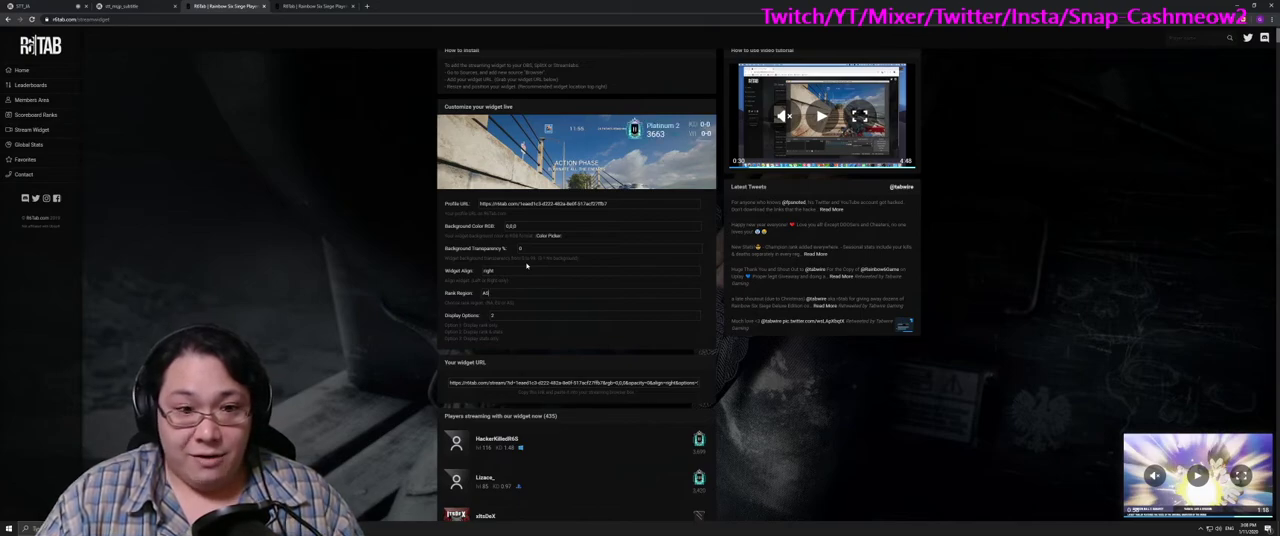
mouse_move(522, 312)
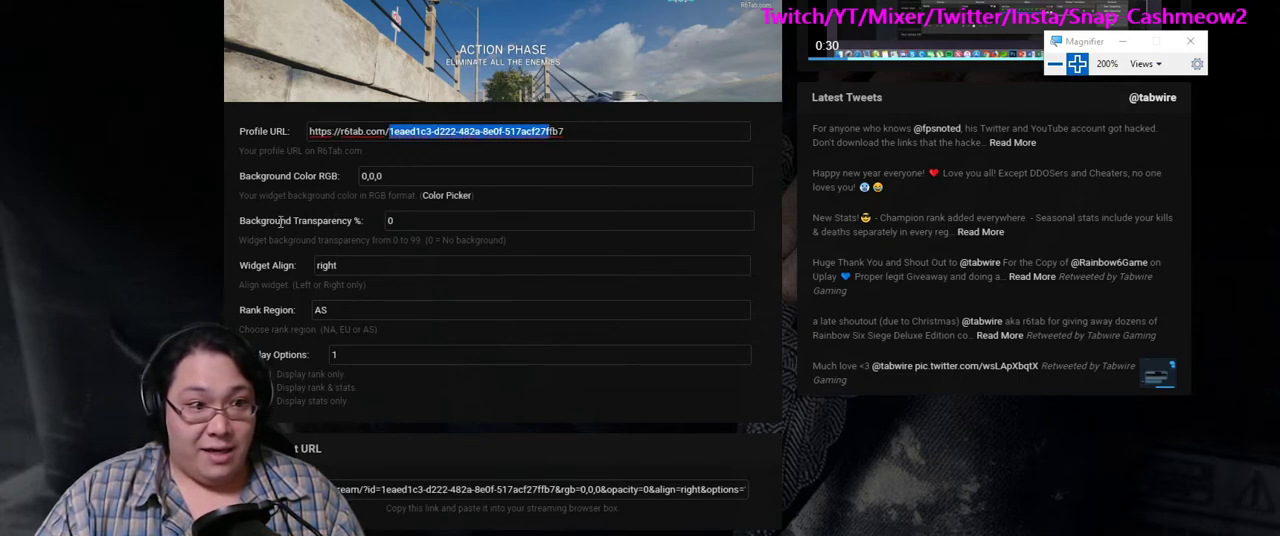
click(388, 220)
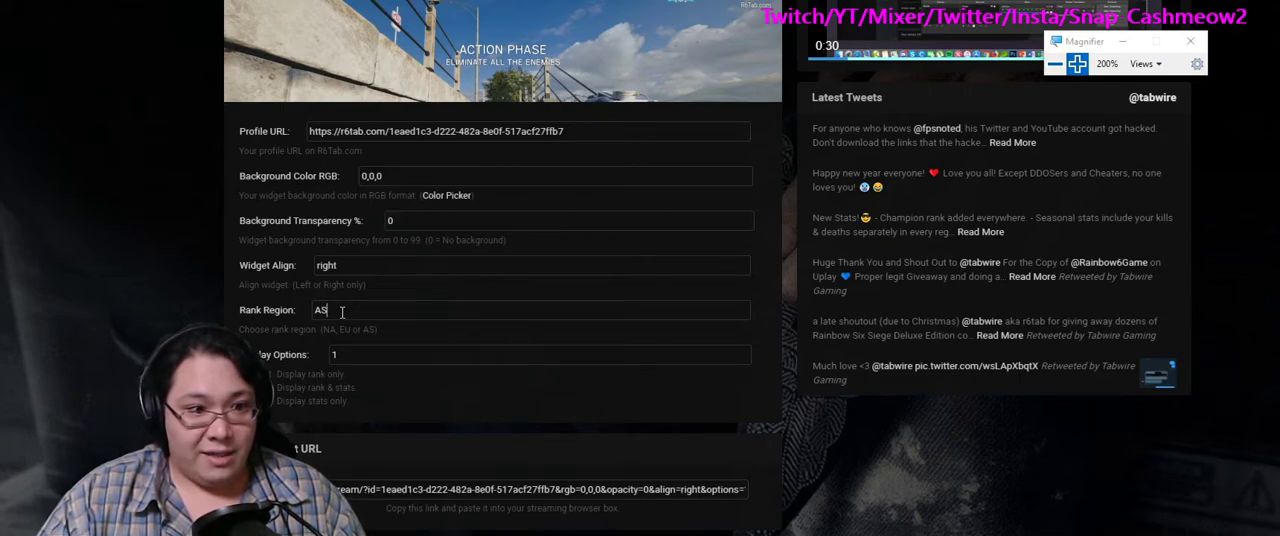
double_click(320, 308)
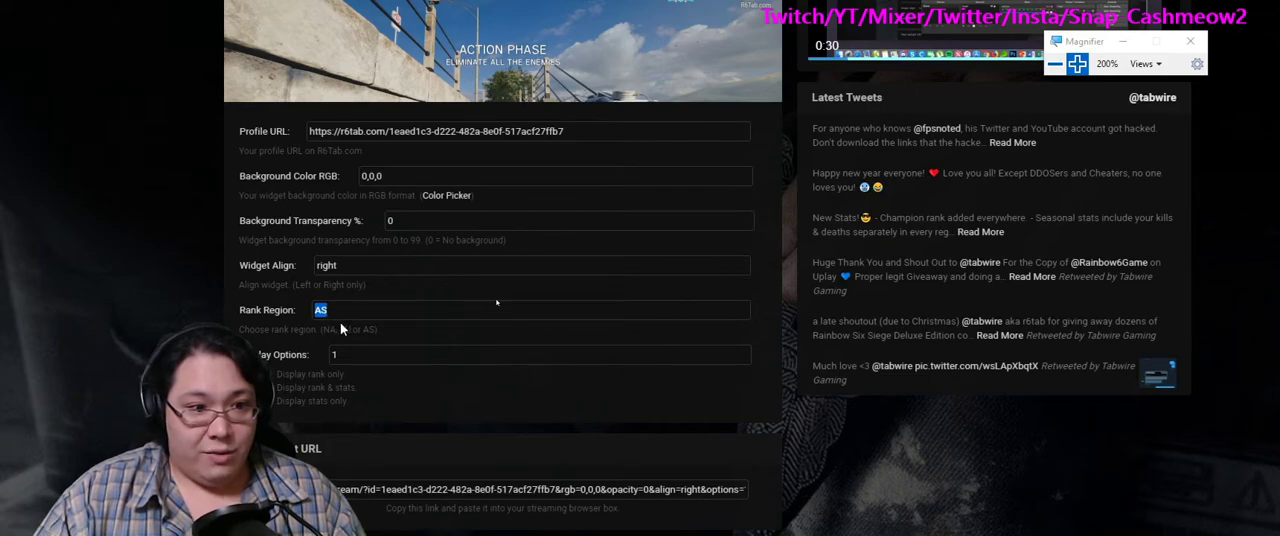
scroll(up, 3)
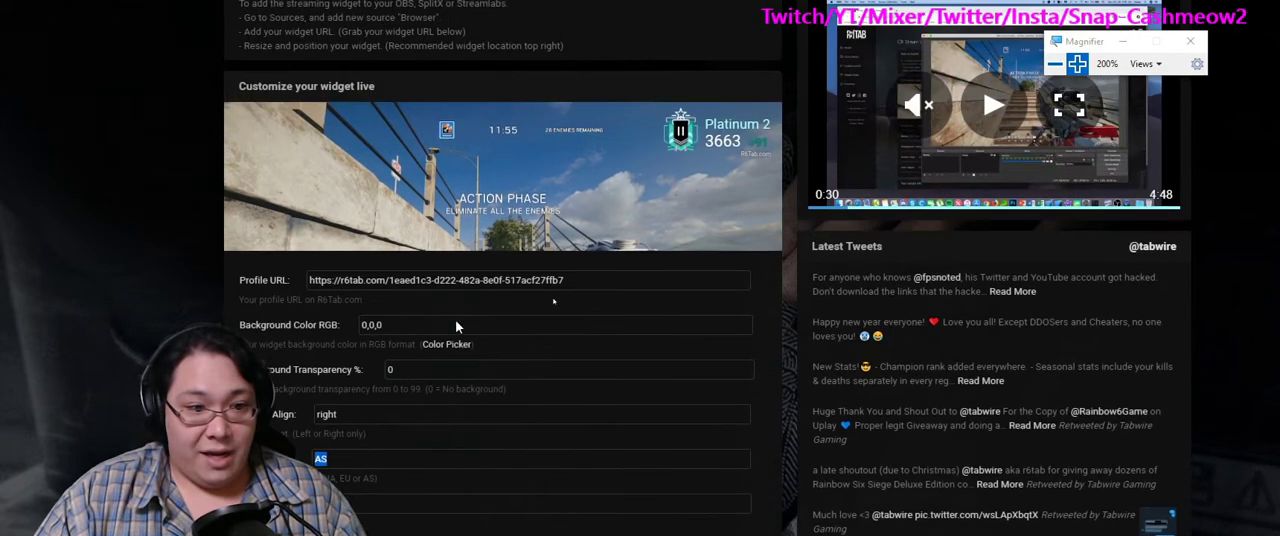
scroll(down, 3)
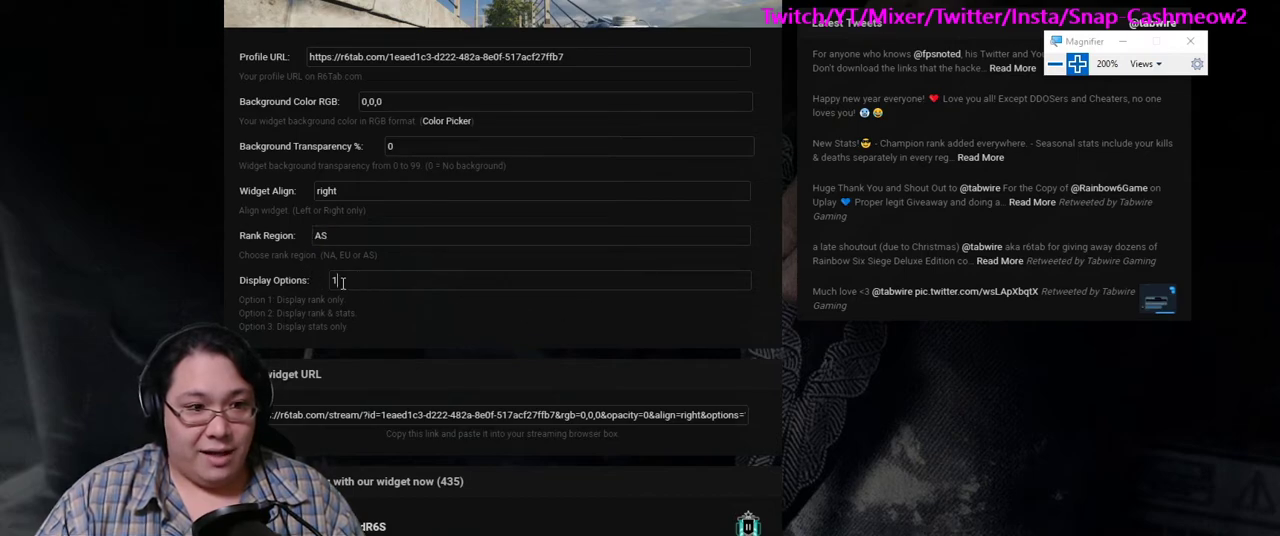
scroll(up, 3)
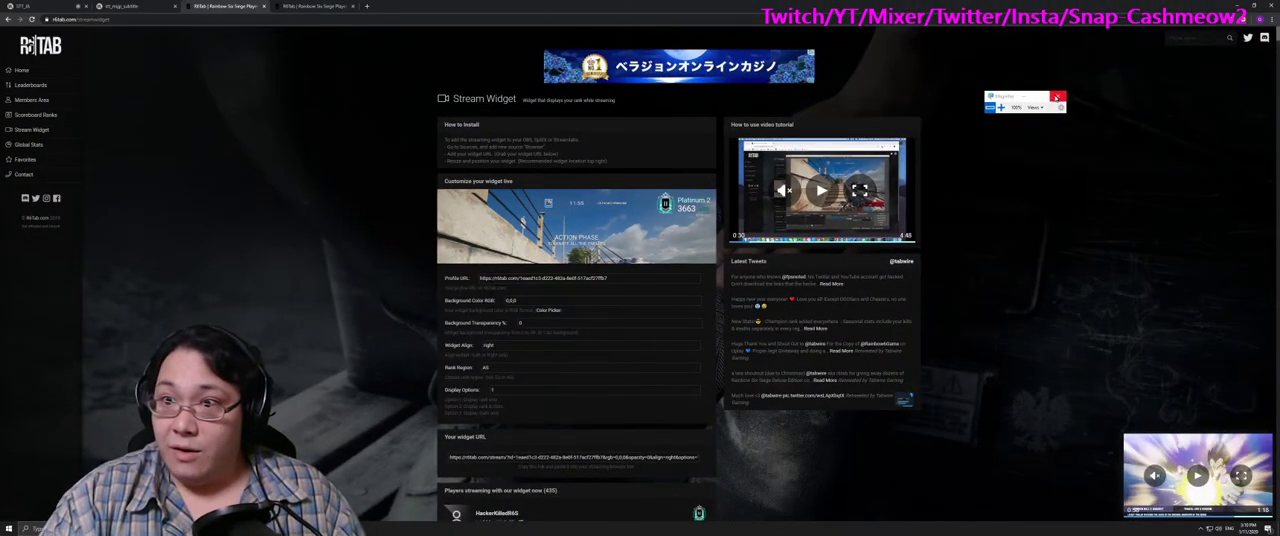
Step: Select the generated widget URL and copy it via the right-click menu
scroll(down, 3)
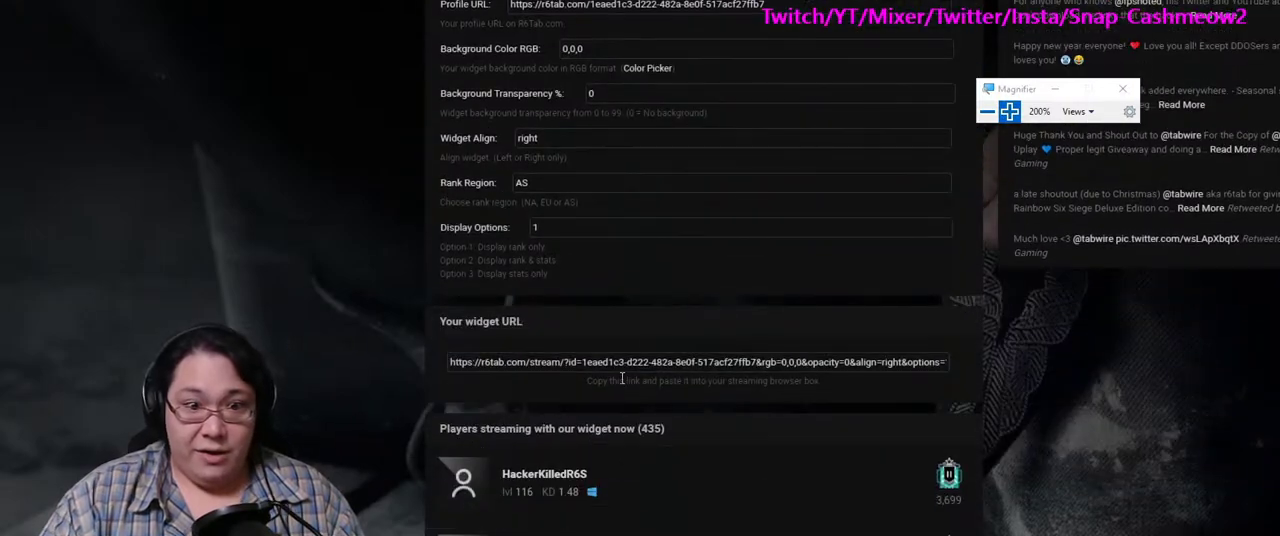
scroll(up, 3)
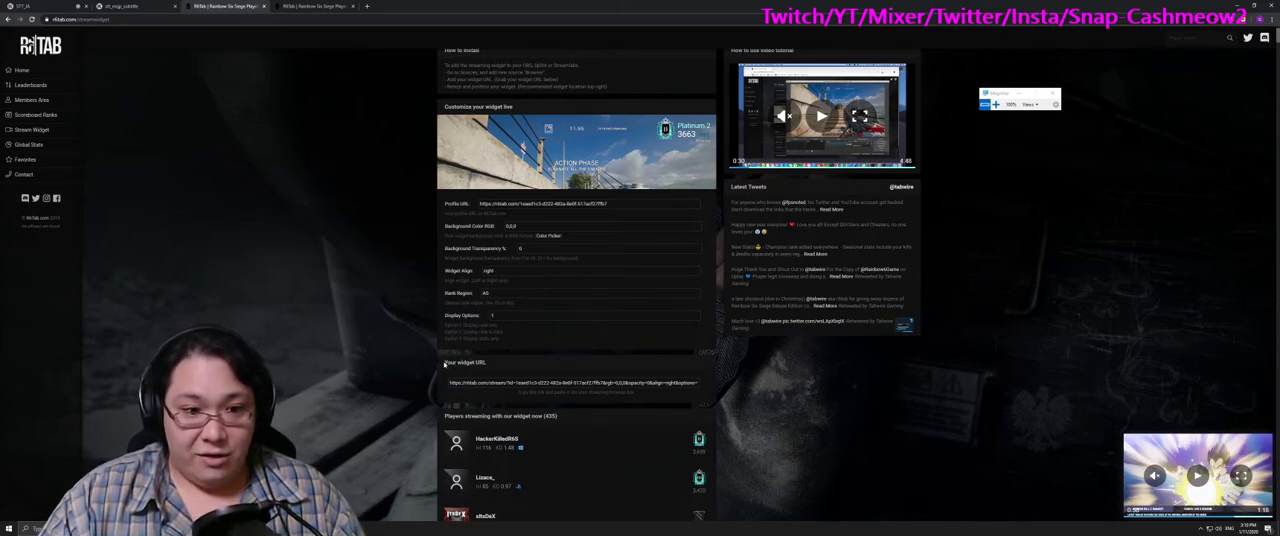
double_click(464, 362)
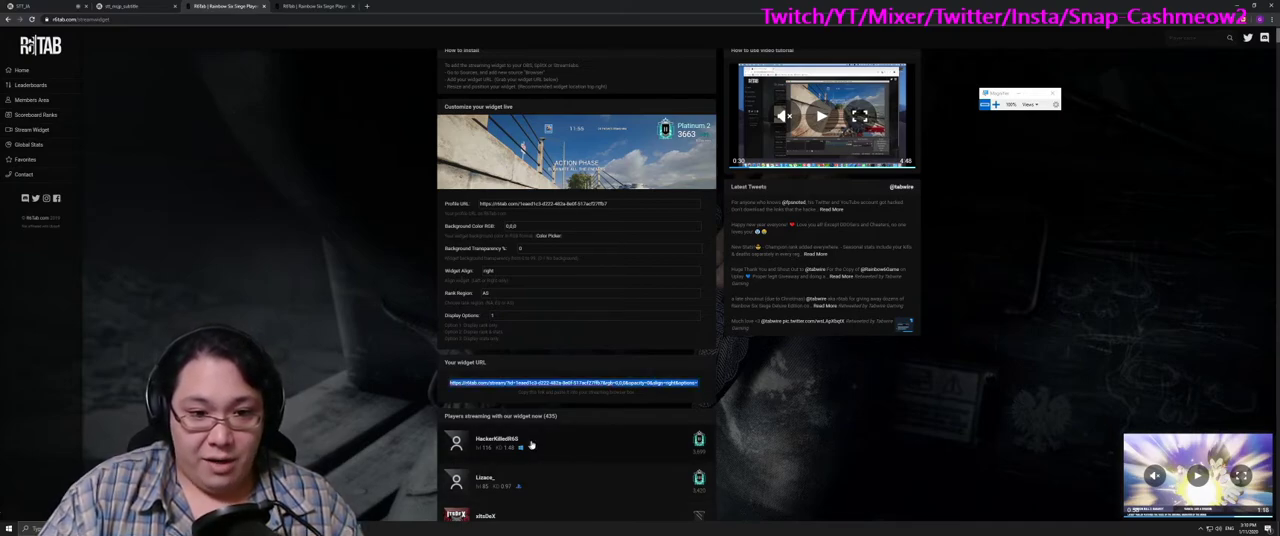
right_click(576, 384)
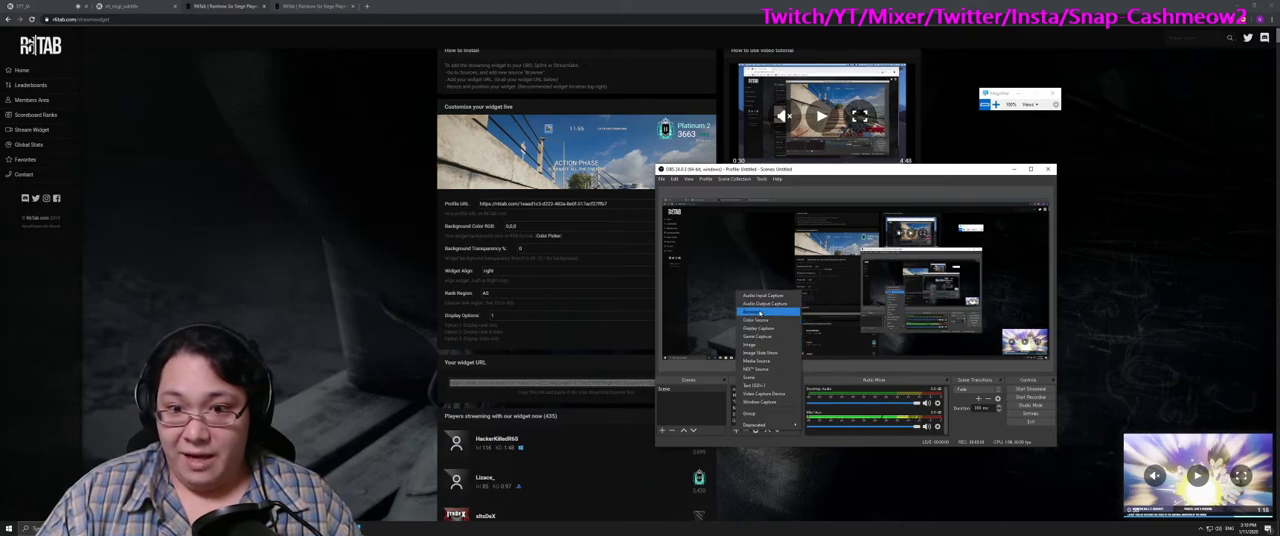
Step: Create a Browser source named Siege stats and select its default URL for replacement
click(760, 312)
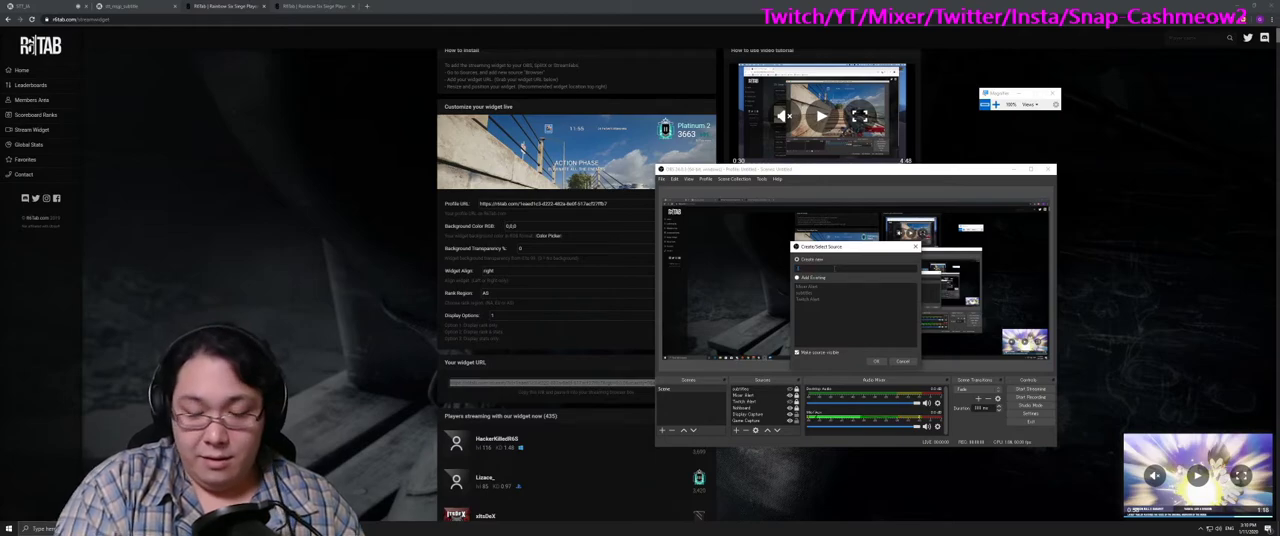
click(802, 260)
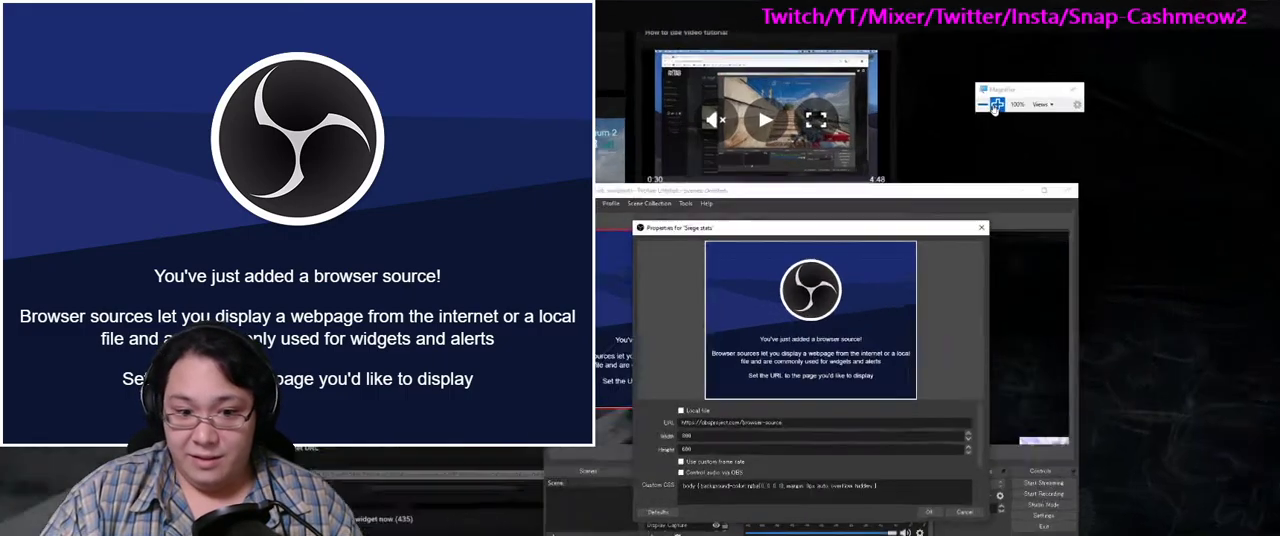
click(994, 104)
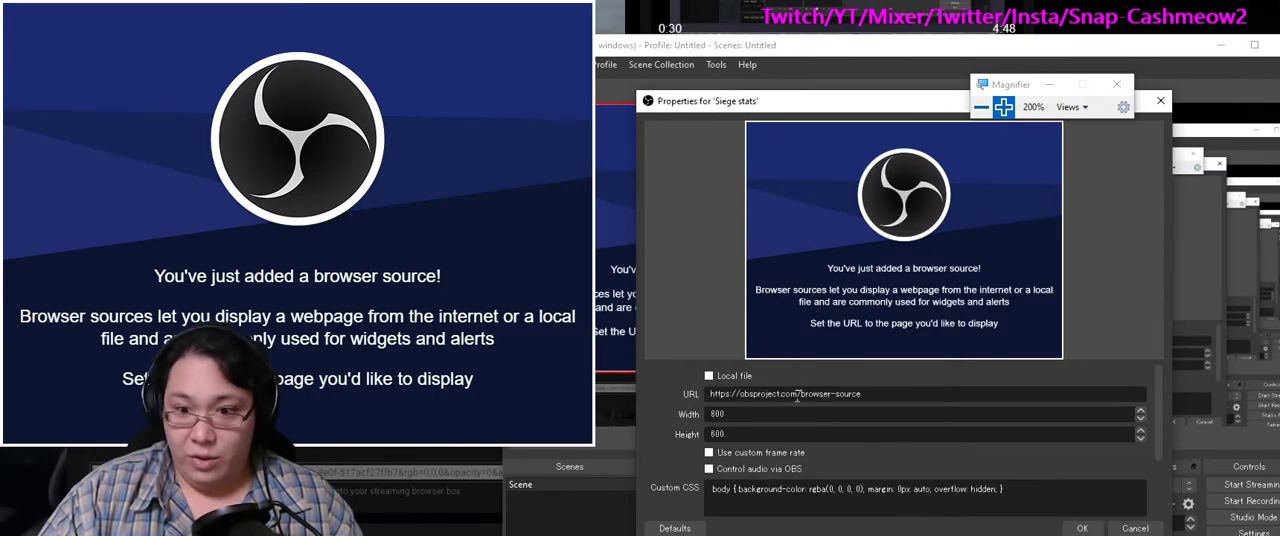
triple_click(784, 392)
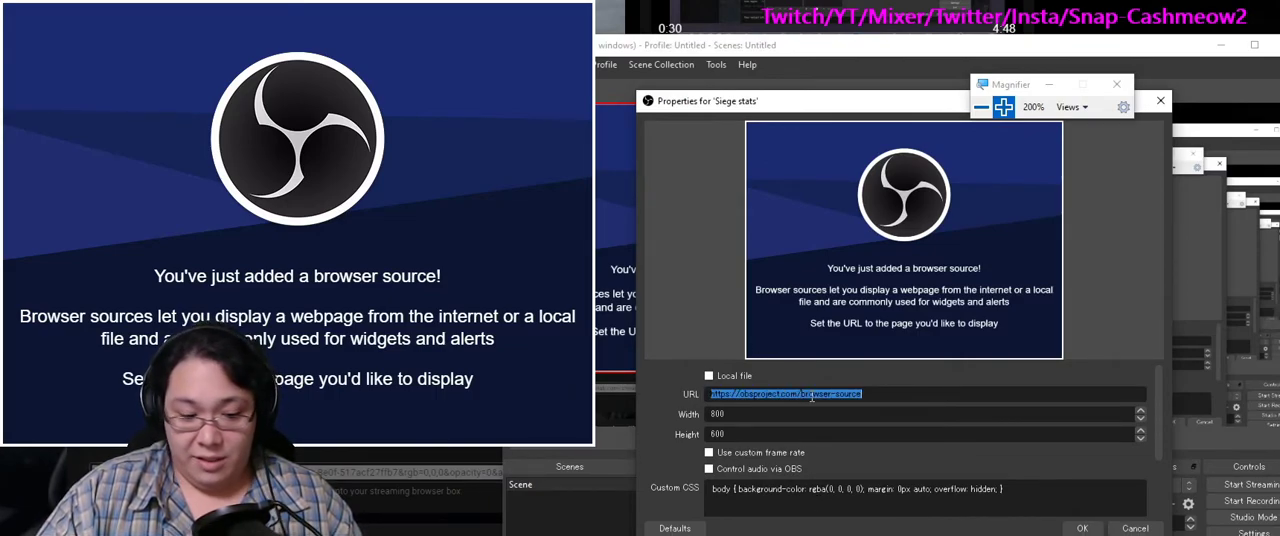